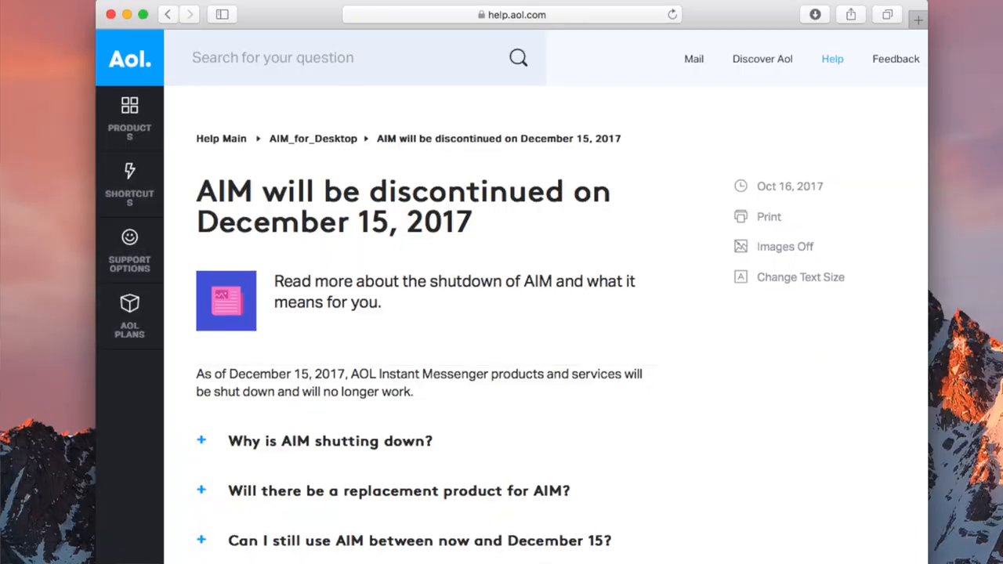
Load 90210.txt from the file list, showing its notes at play rate 200, scale 5, 1/8 duration.
scroll("down", 3)
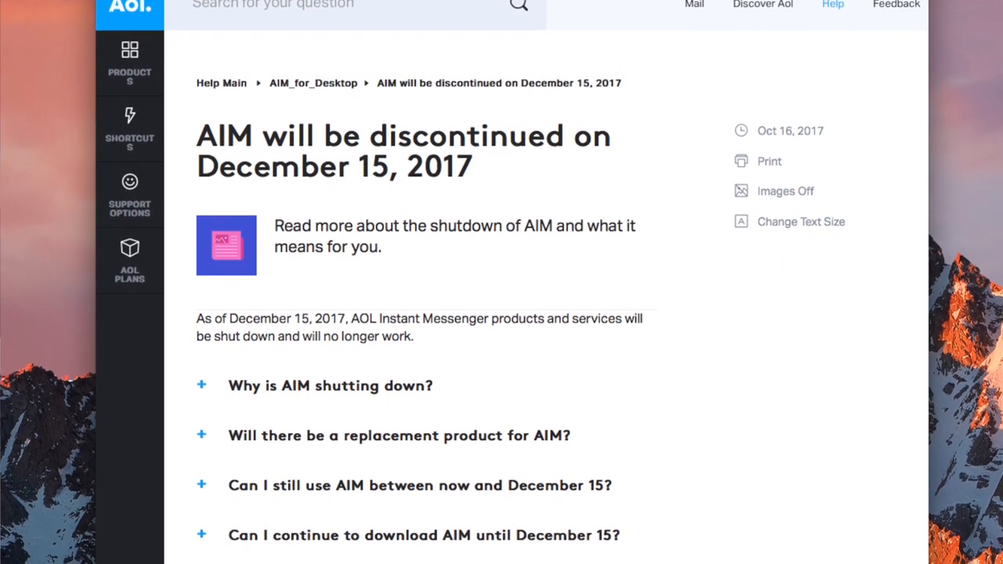
scroll("down", 3)
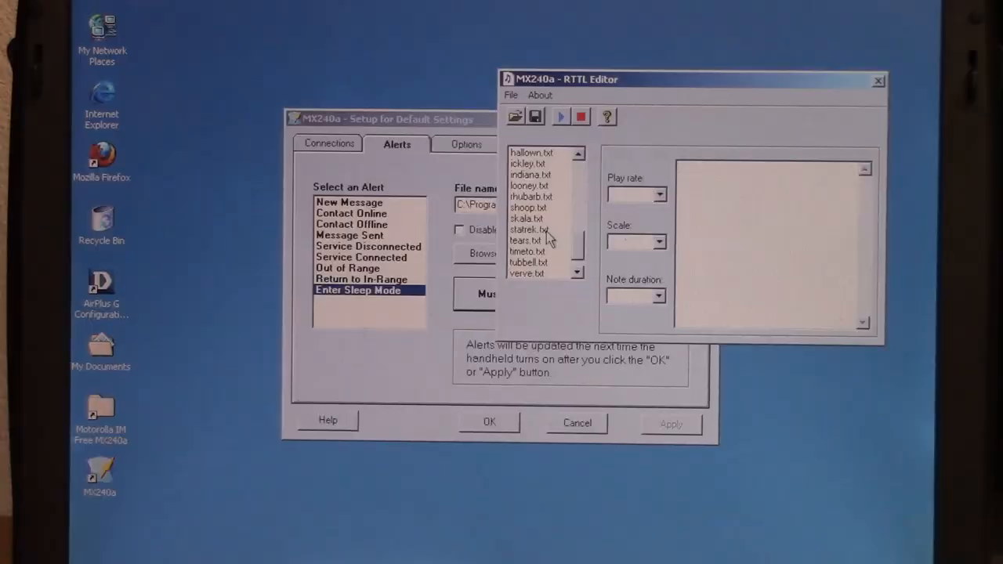
left_click(527, 229)
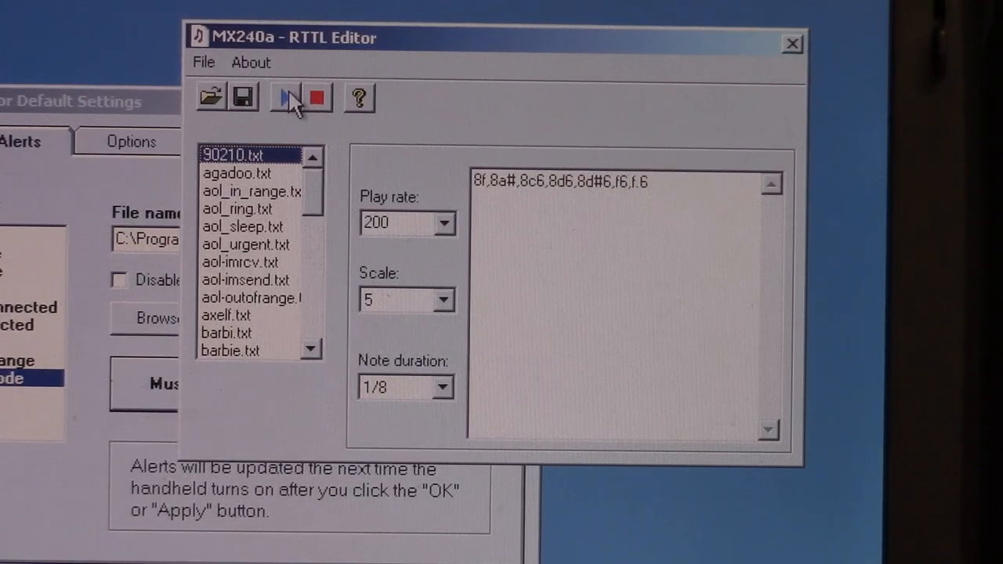
Play 90210, then load and play the AOL in-range and aol_ring tones.
left_click(239, 173)
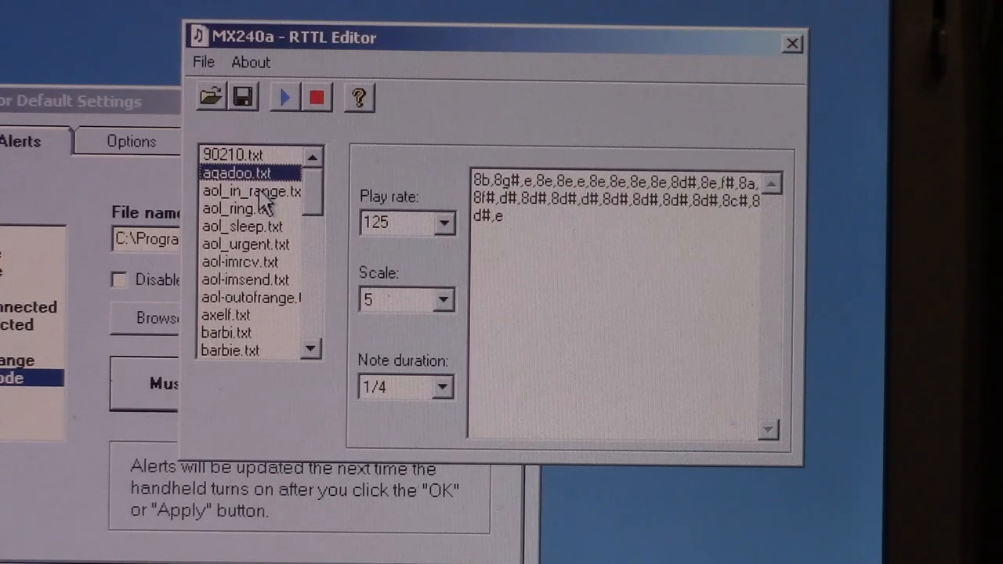
left_click(251, 192)
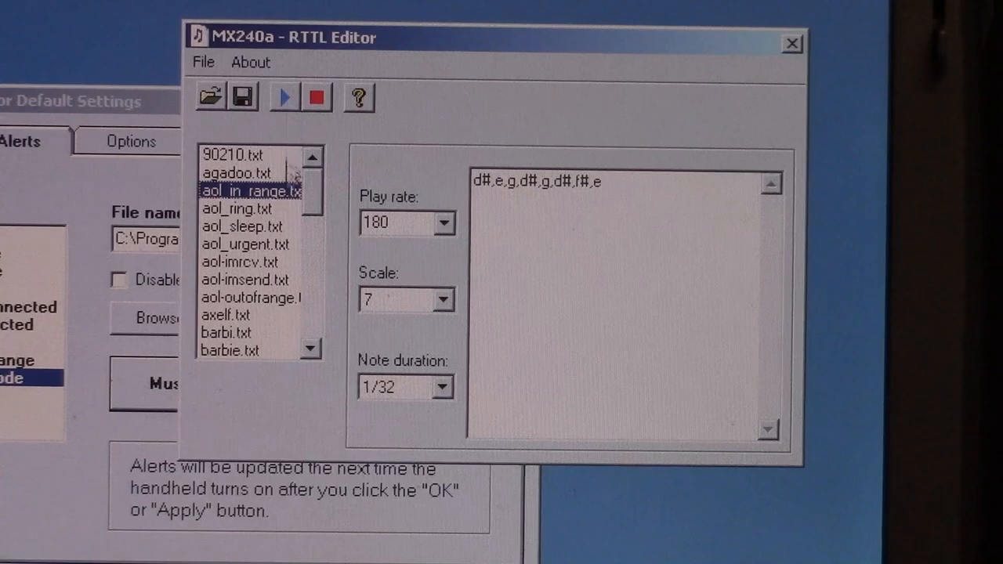
left_click(239, 209)
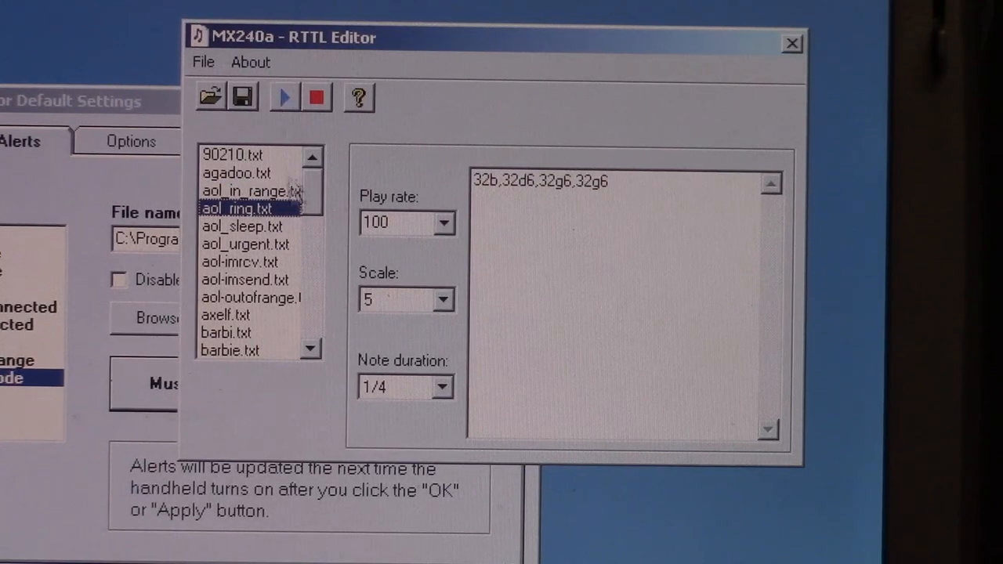
left_click(227, 332)
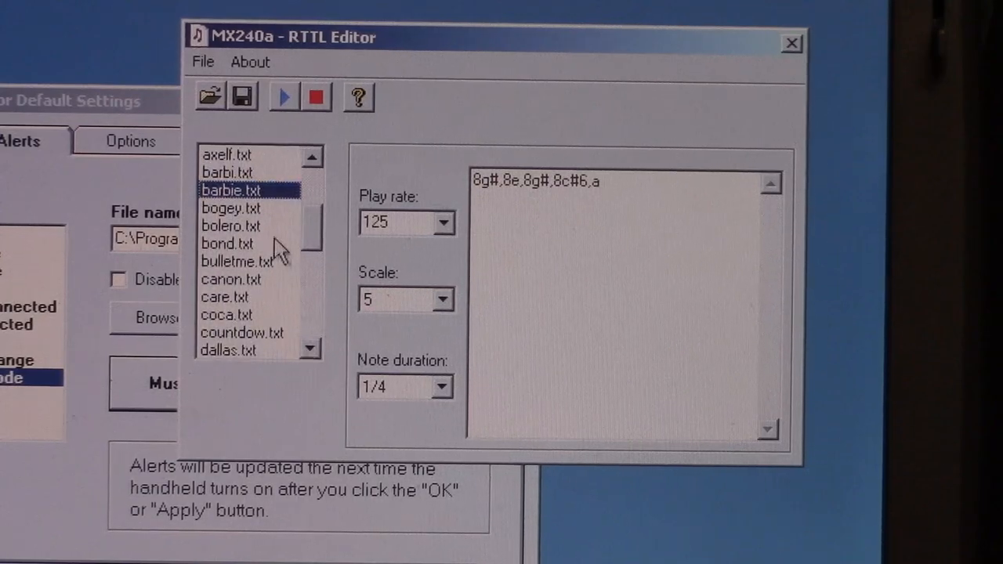
Load and play the bogey, bolero and bond ringtones in turn.
left_click(229, 207)
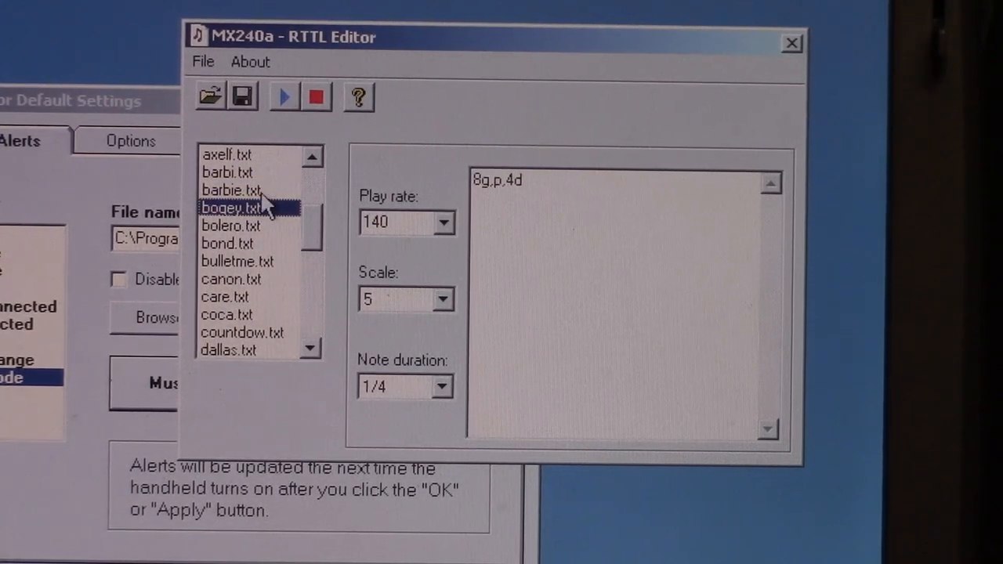
left_click(229, 225)
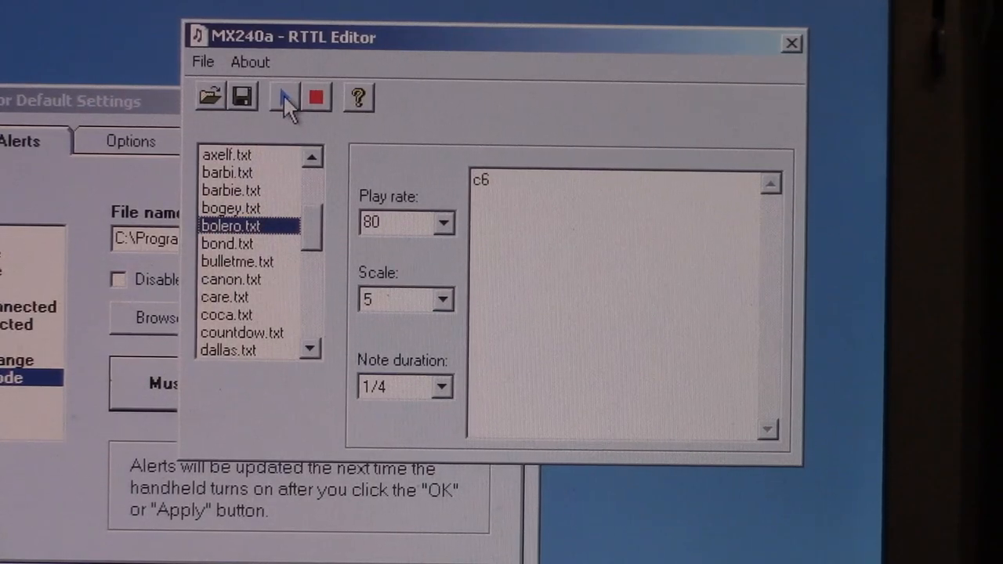
left_click(226, 244)
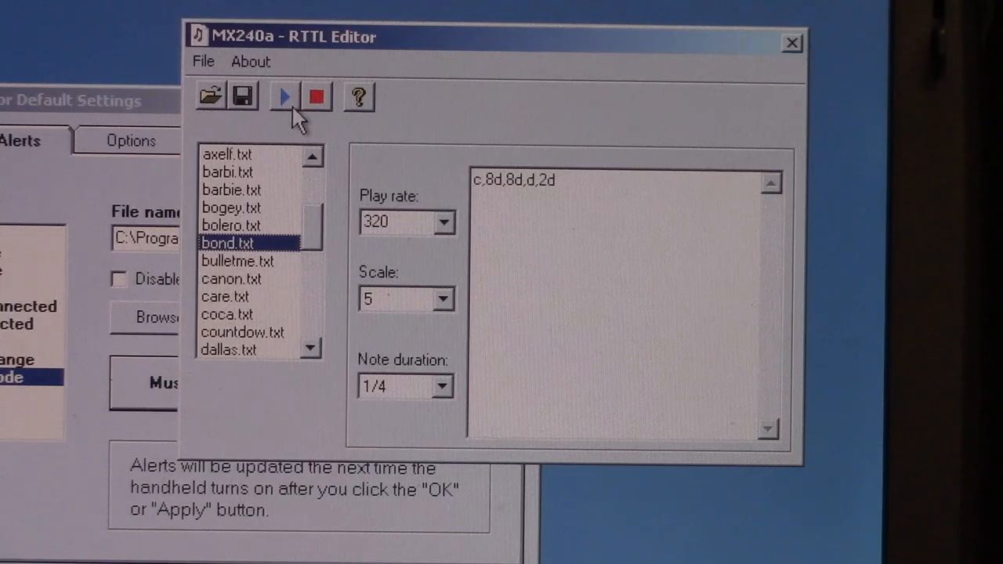
left_click(238, 260)
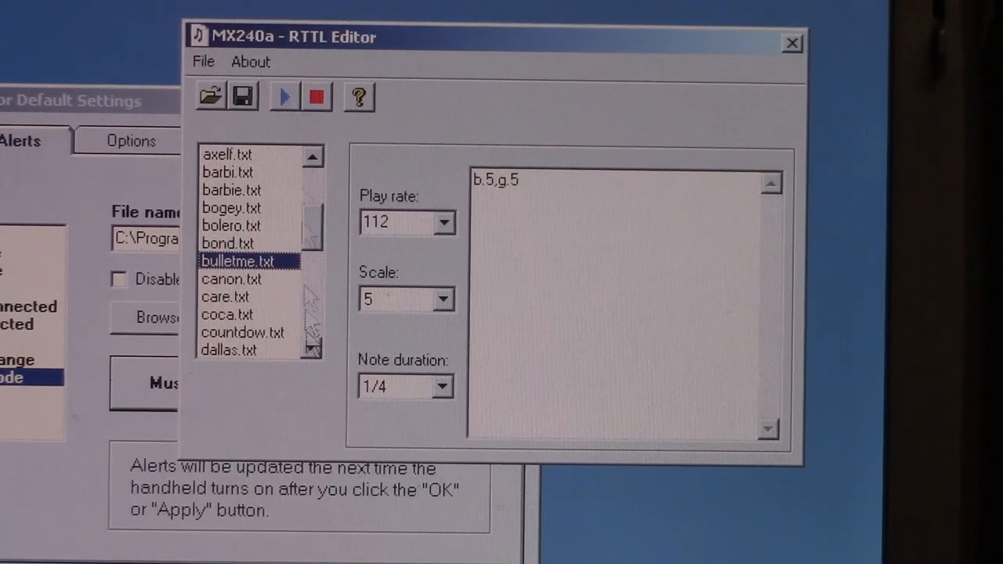
Load and play the canon, care and coca ringtones, ending on coca at play rate 125.
left_click(232, 279)
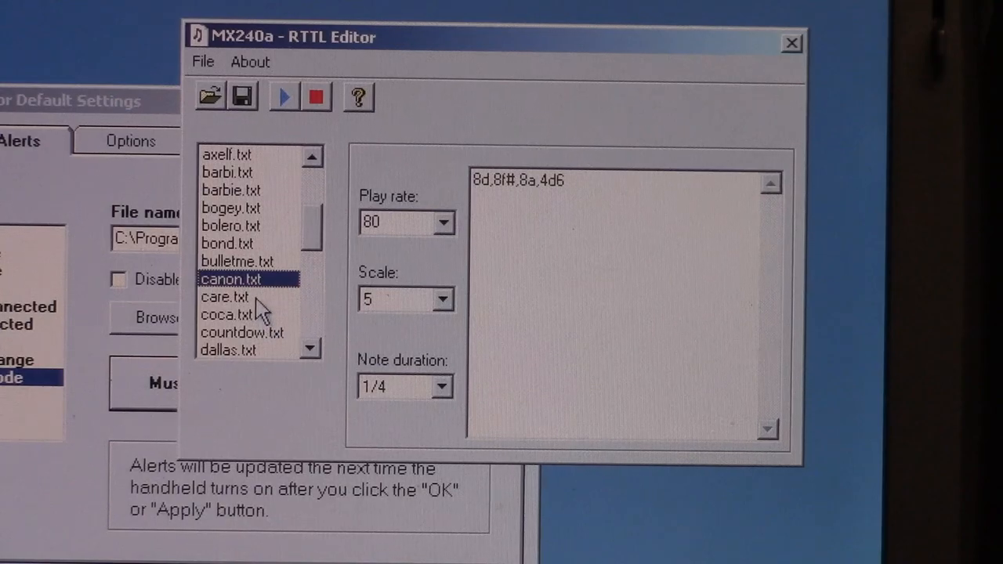
left_click(226, 296)
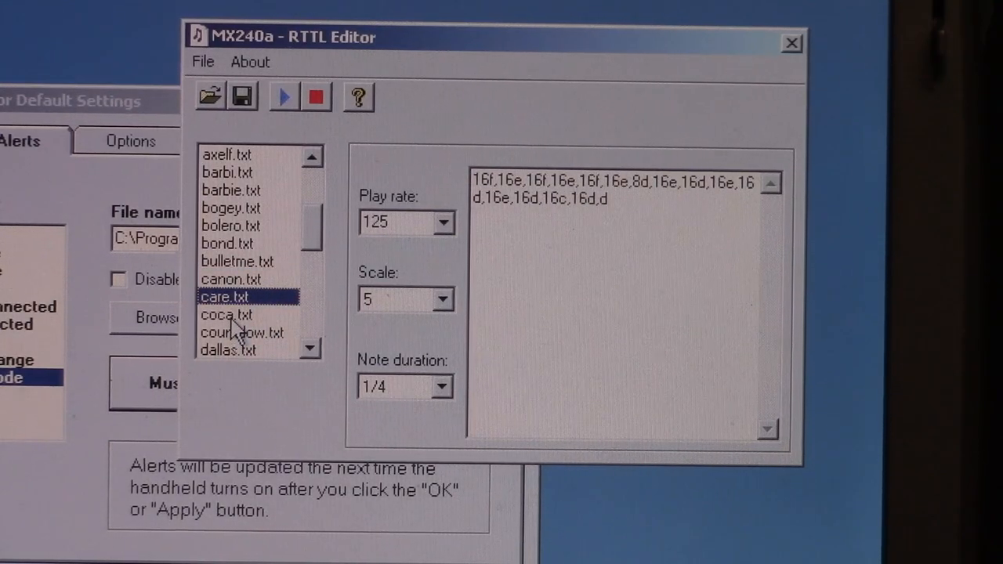
left_click(227, 313)
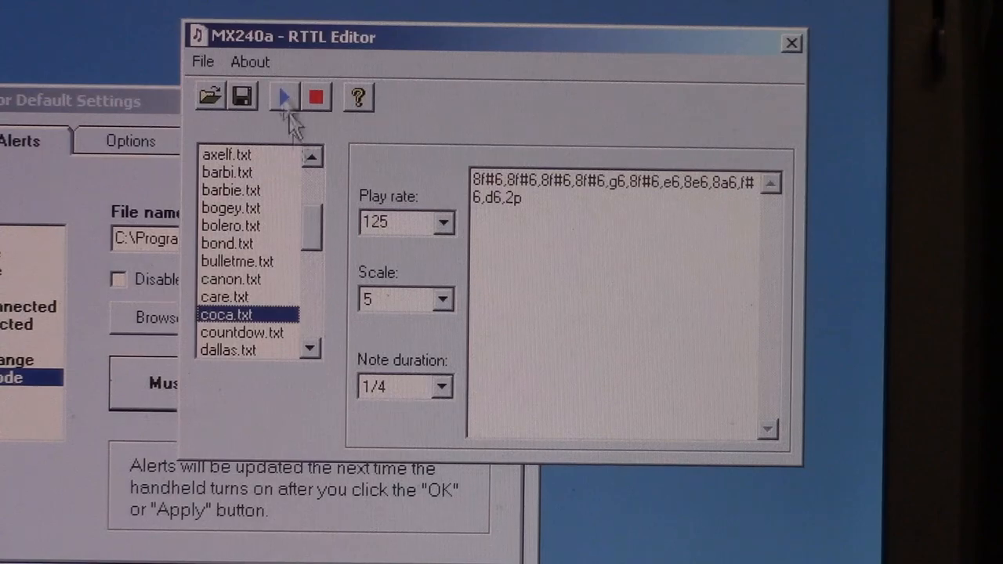
left_click(309, 349)
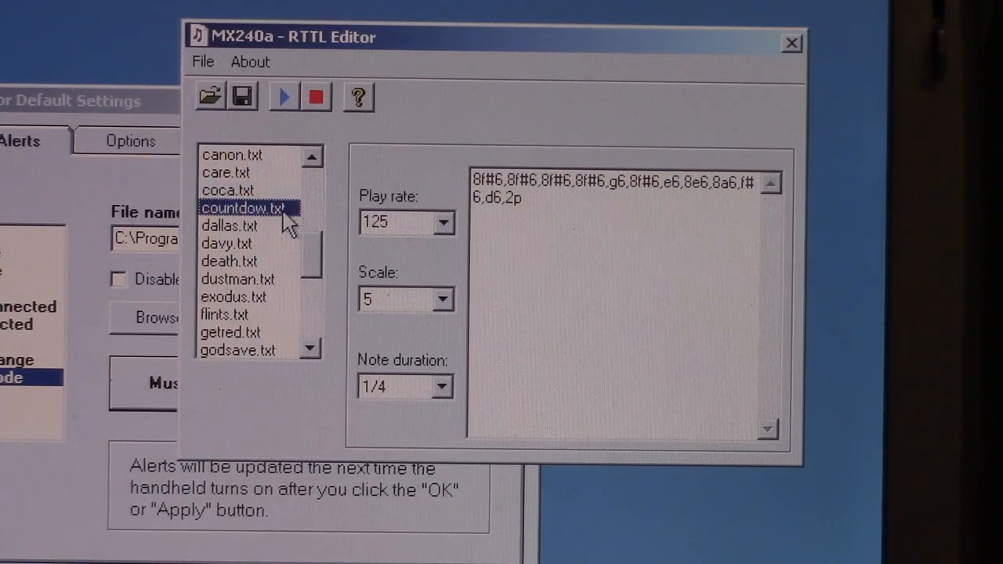
Load and play the countdow, dallas and davy ringtones in turn.
left_click(284, 97)
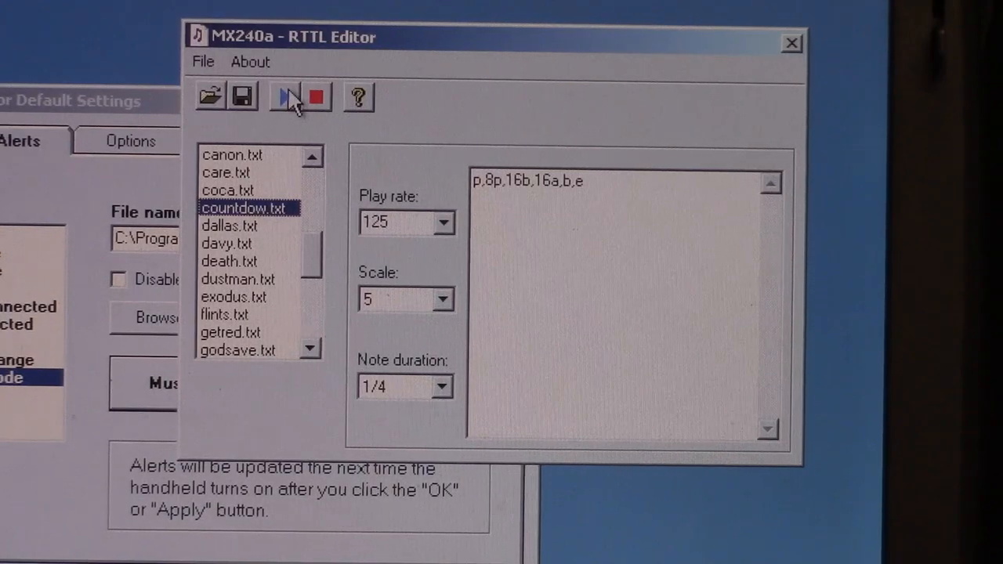
left_click(229, 226)
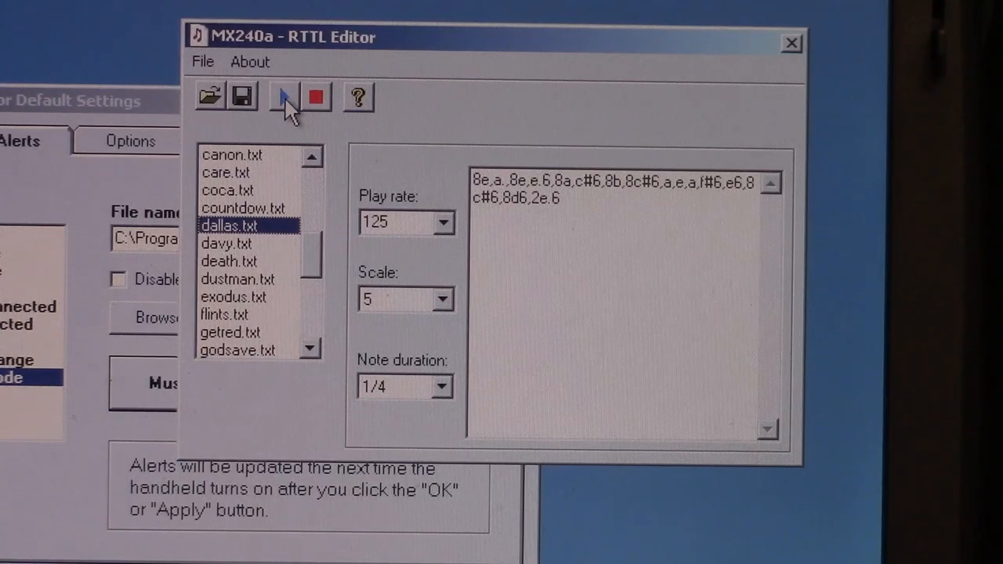
left_click(231, 243)
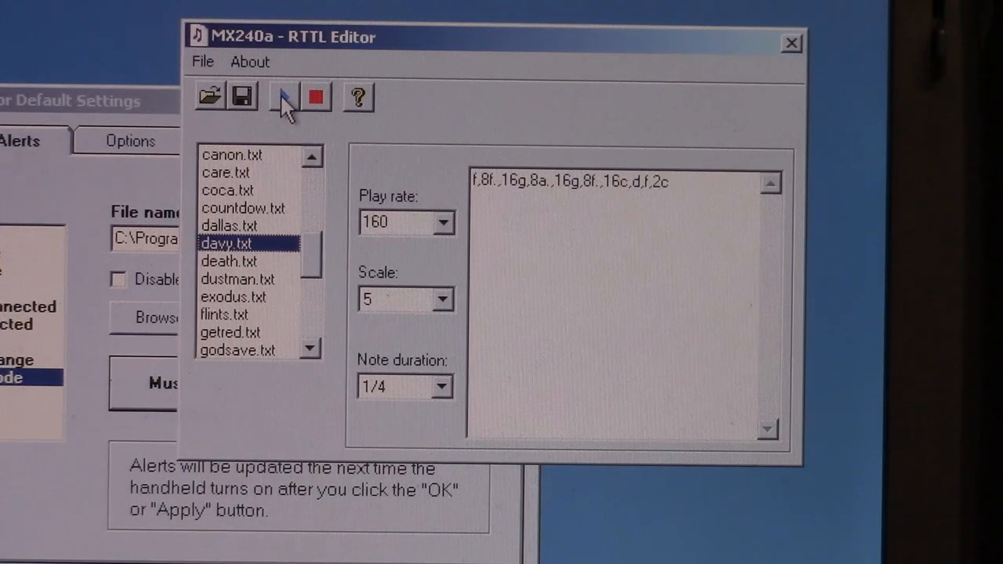
left_click(229, 260)
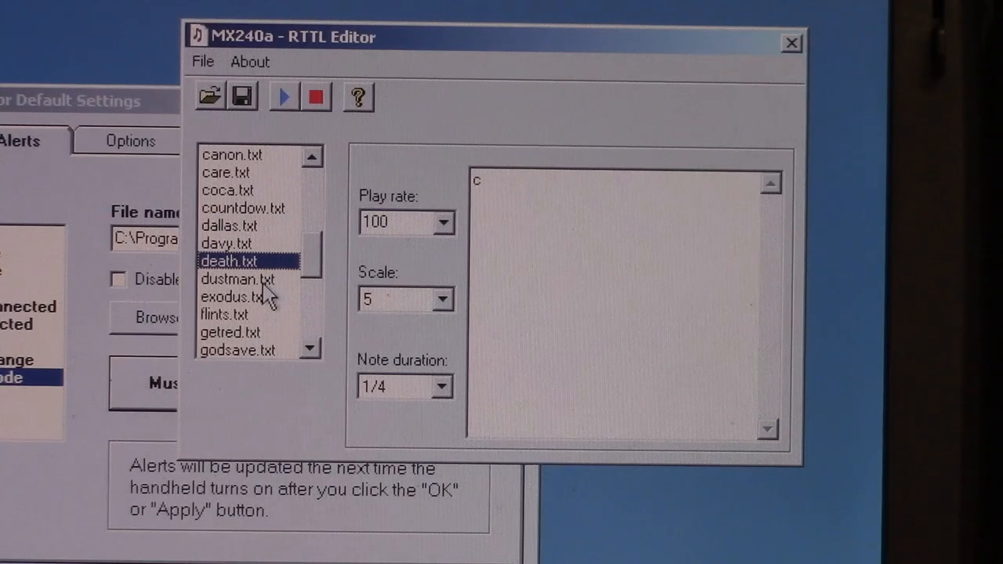
Load and play the dustman, flints and getred ringtones, ending on getred at play rate 125.
left_click(237, 279)
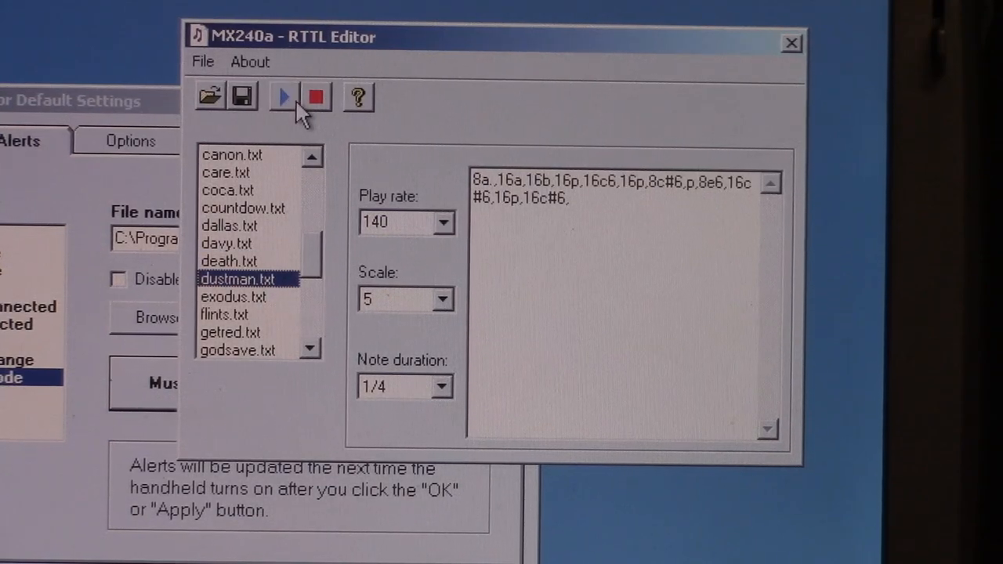
mouse_move(286, 298)
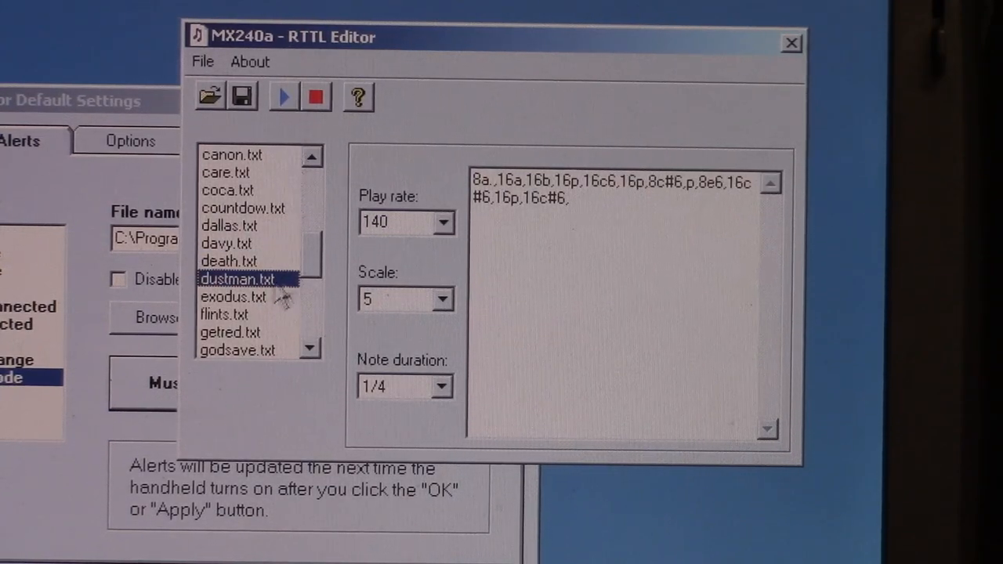
left_click(232, 296)
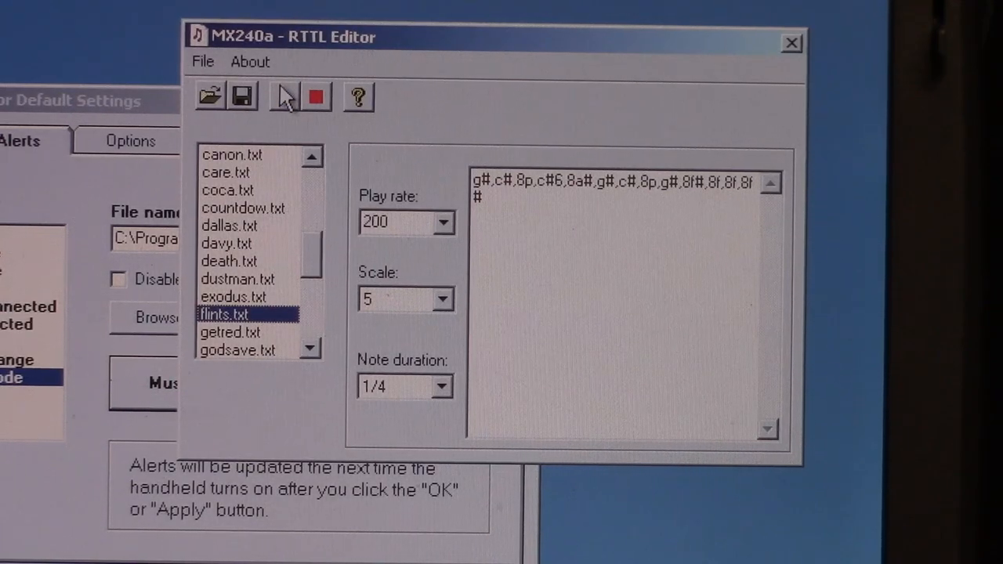
left_click(231, 332)
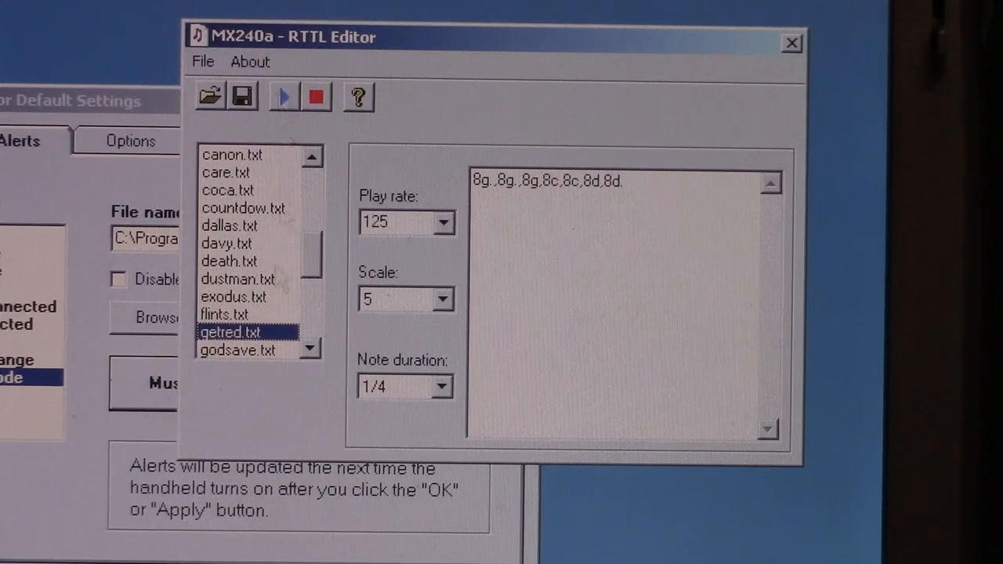
left_click(307, 351)
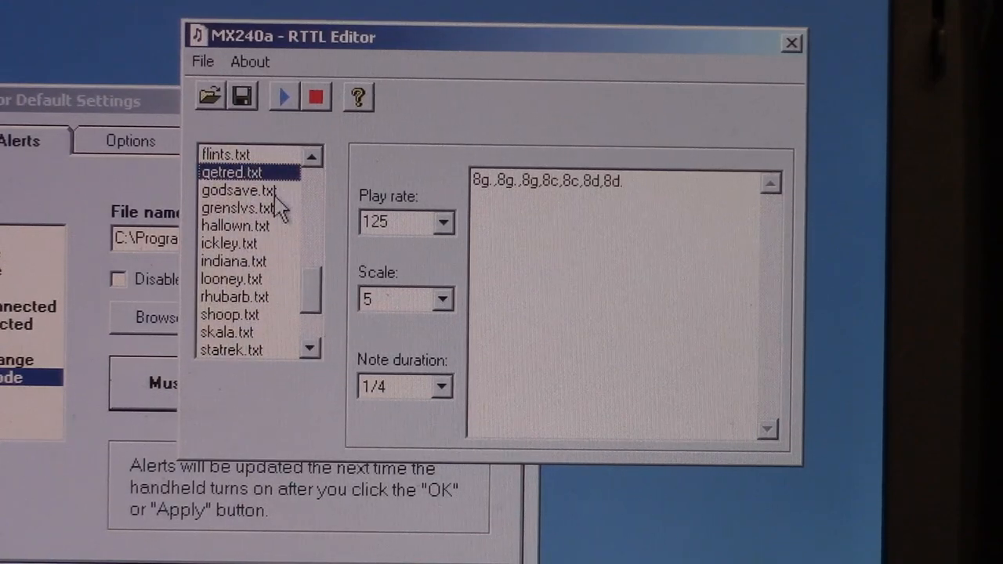
Load and play godsave, grenslvs, hallown and ickley, then load indiana at play rate 250.
left_click(244, 190)
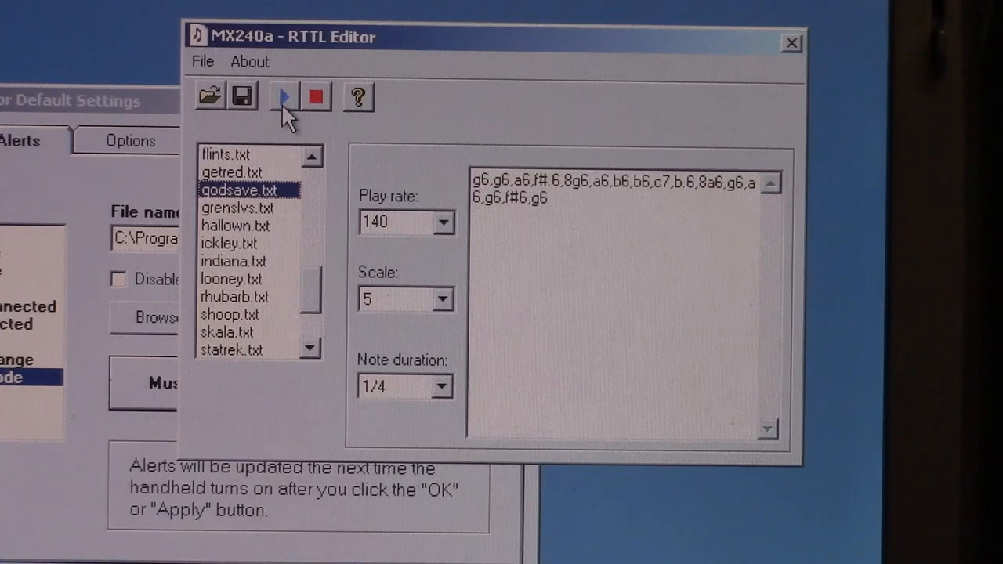
left_click(239, 207)
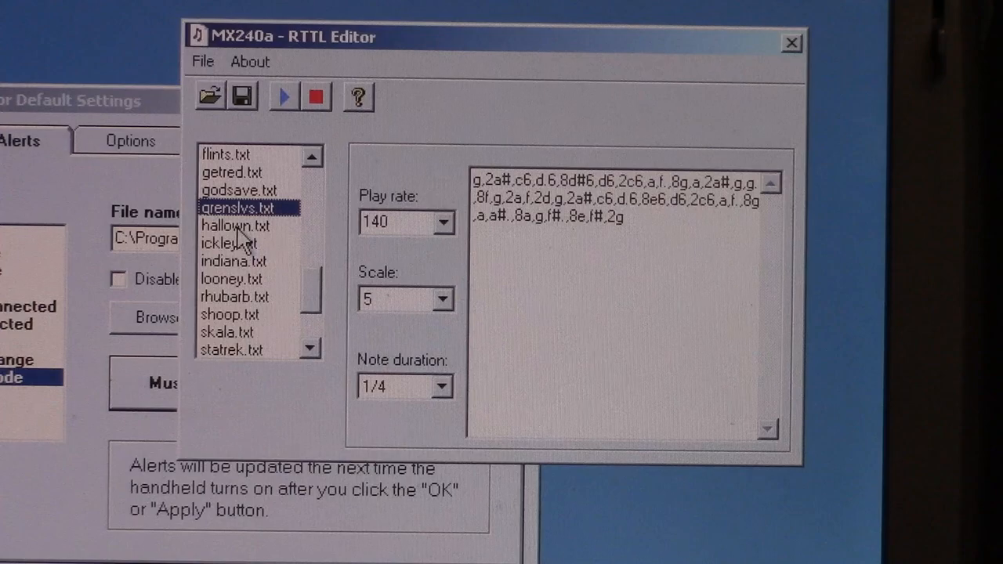
left_click(235, 226)
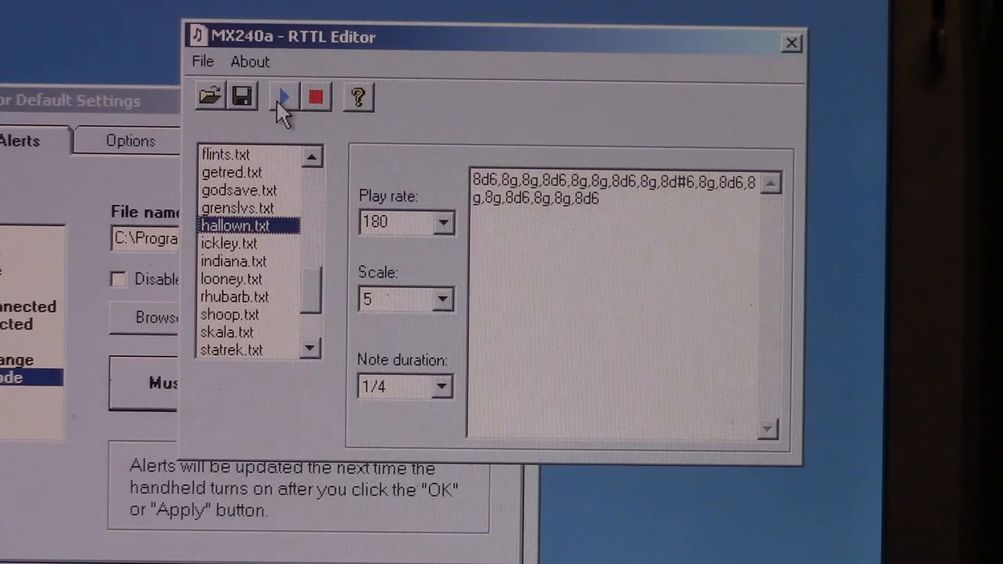
left_click(238, 245)
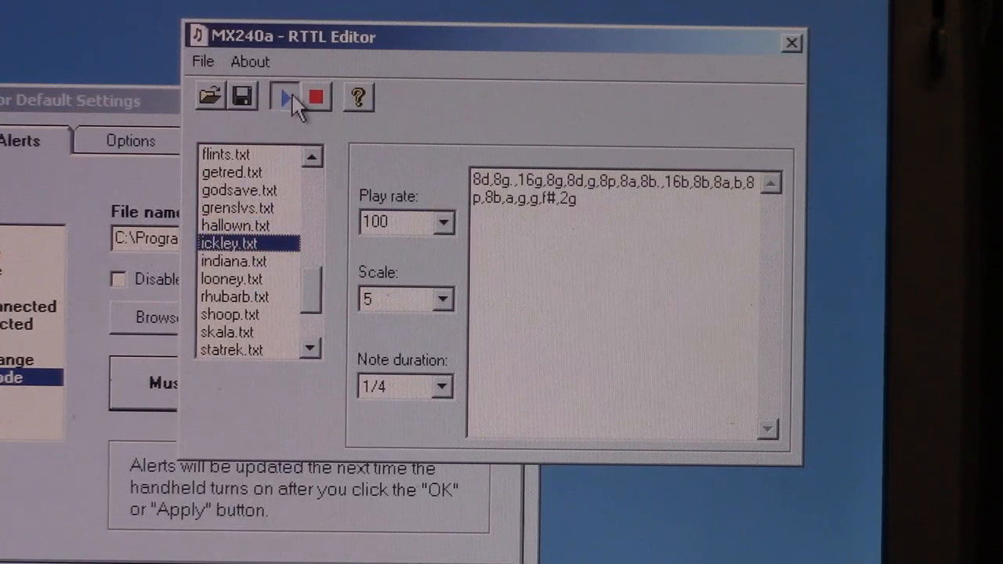
left_click(284, 97)
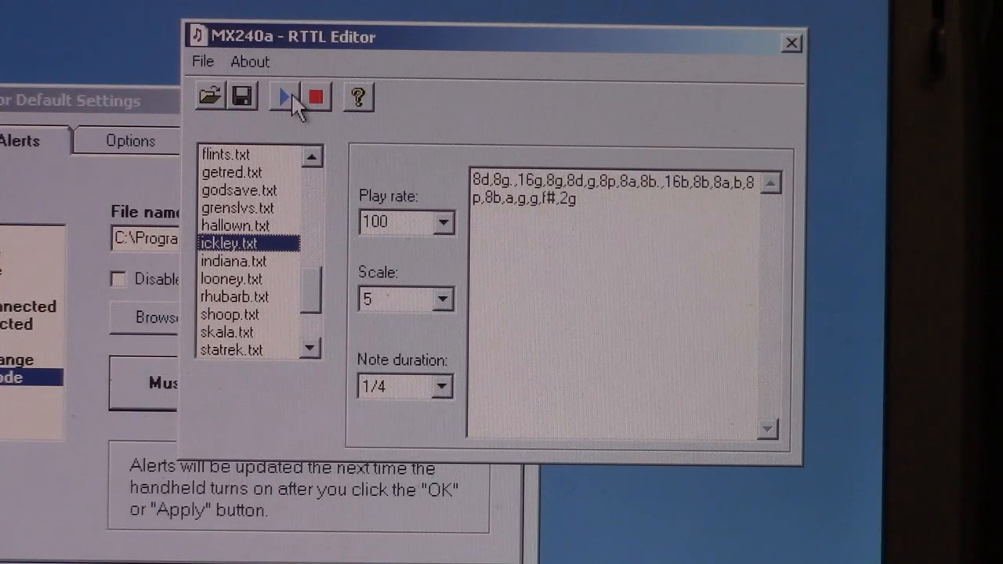
left_click(233, 260)
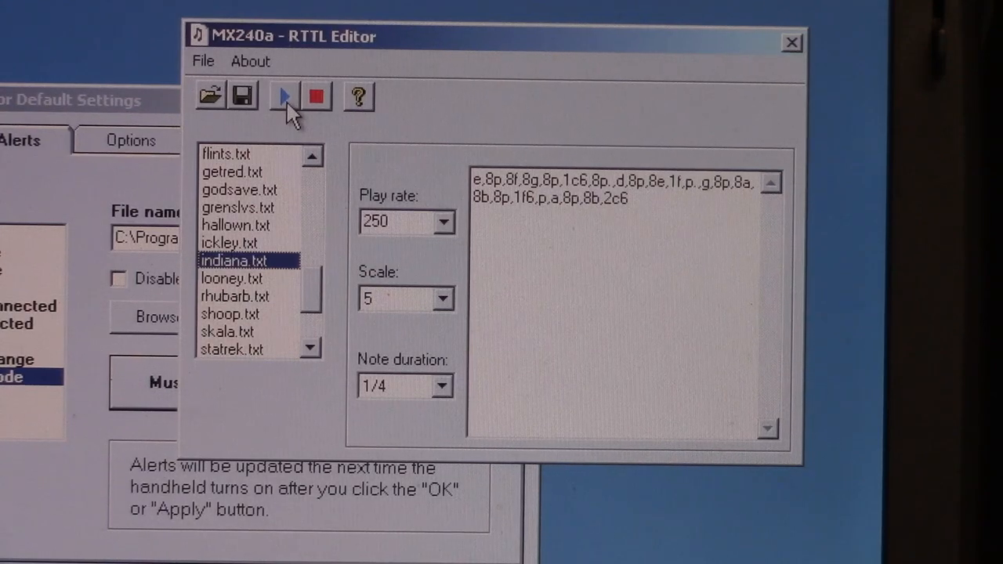
mouse_move(295, 133)
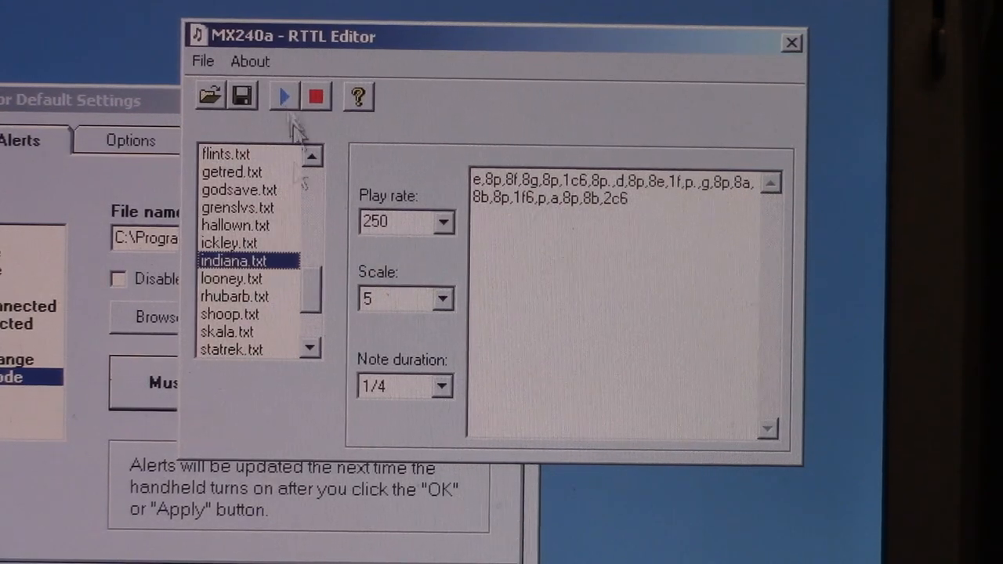
Load and play looney, rhubarb, shoop and skala, ending on statrek at play rate 63.
left_click(232, 279)
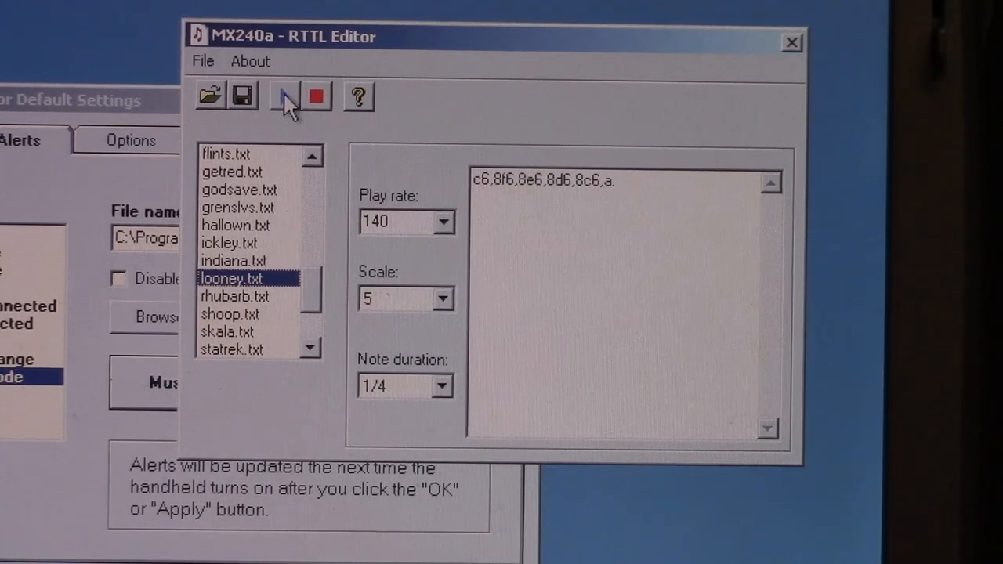
left_click(235, 297)
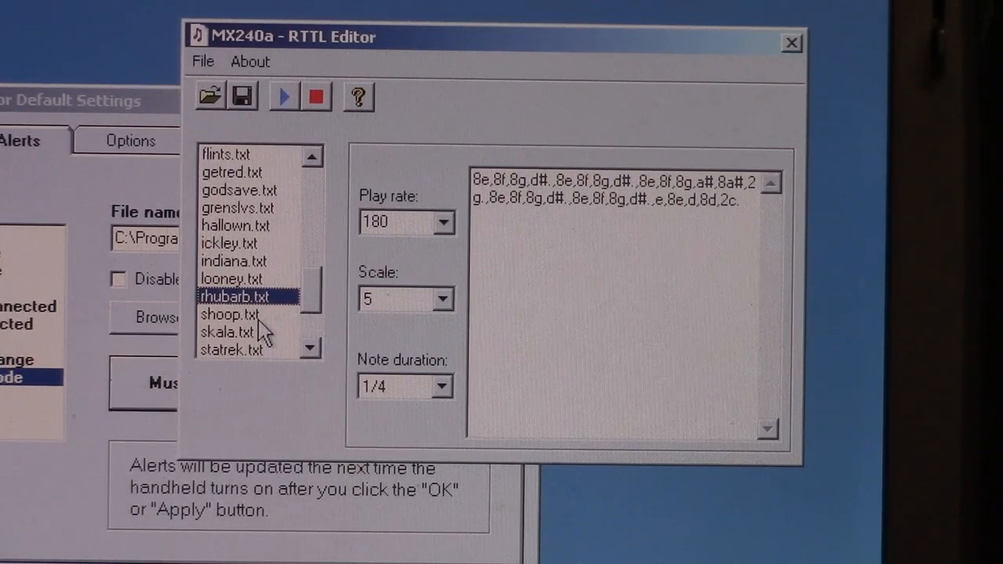
left_click(229, 314)
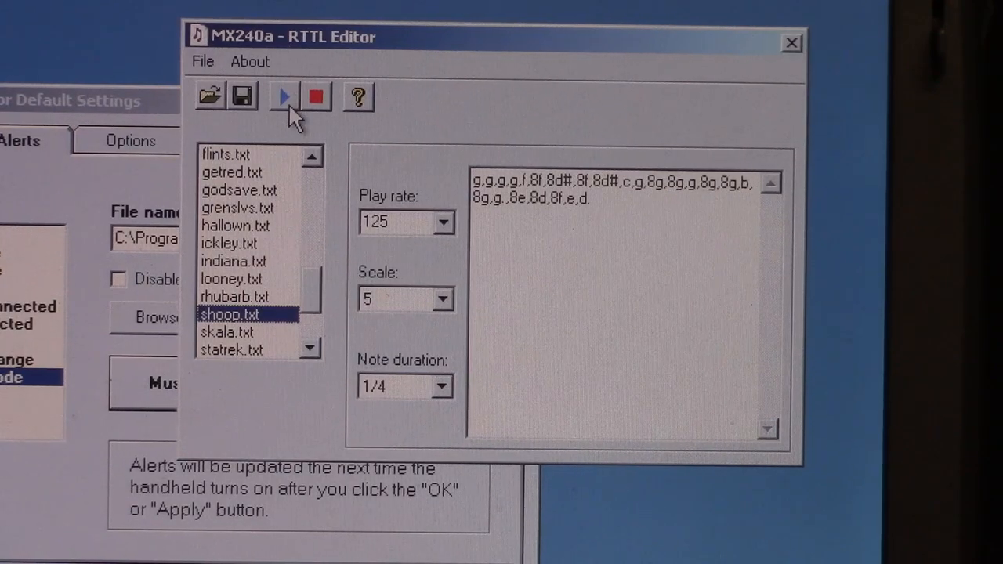
mouse_move(294, 306)
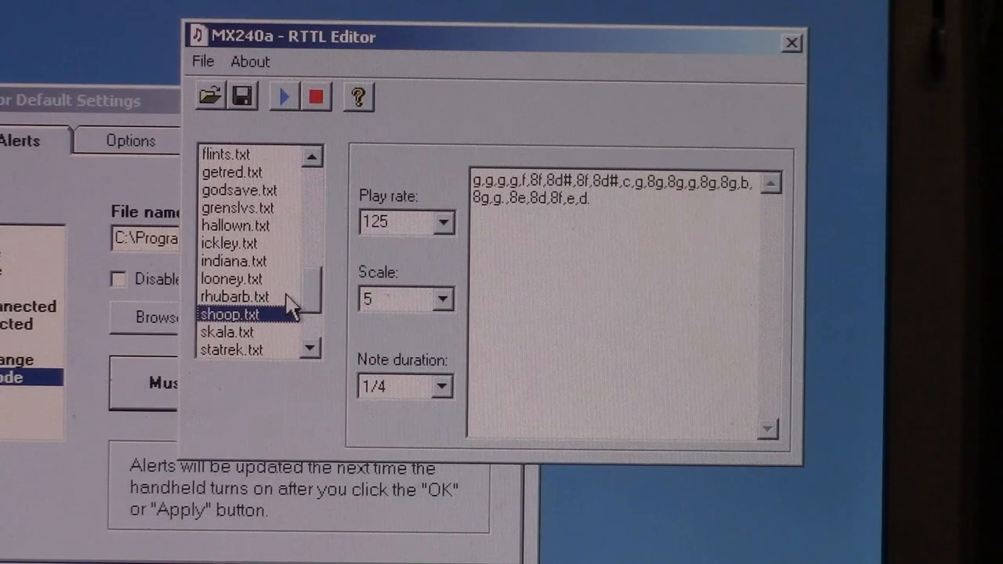
left_click(229, 332)
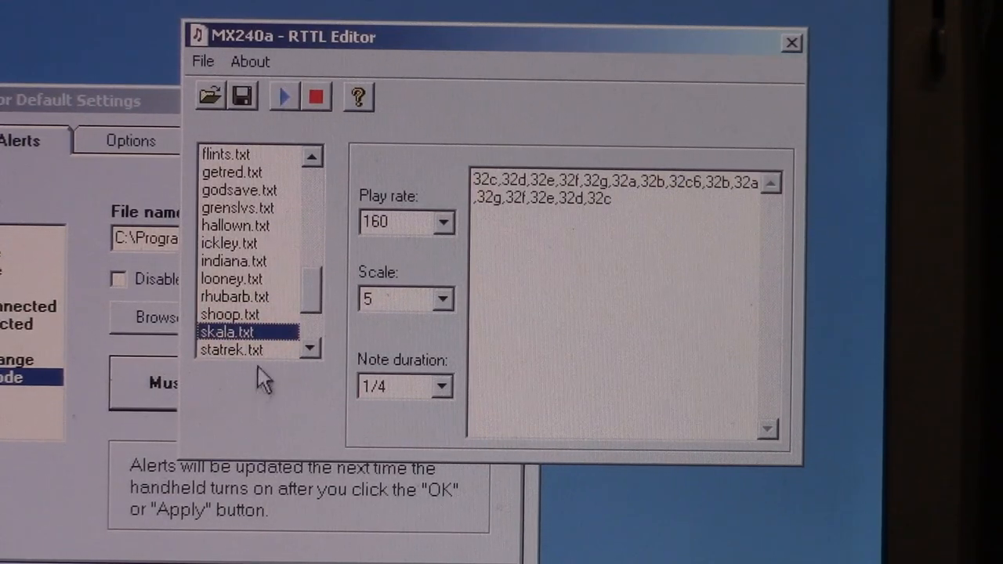
left_click(240, 349)
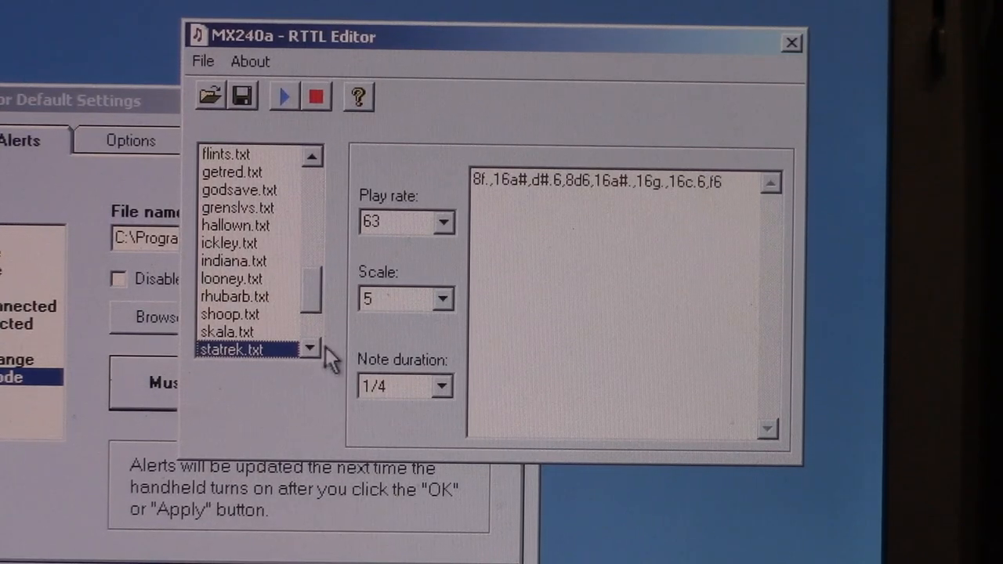
Load and play the tears and timeto ringtones from the scrolled-down list.
left_click(312, 348)
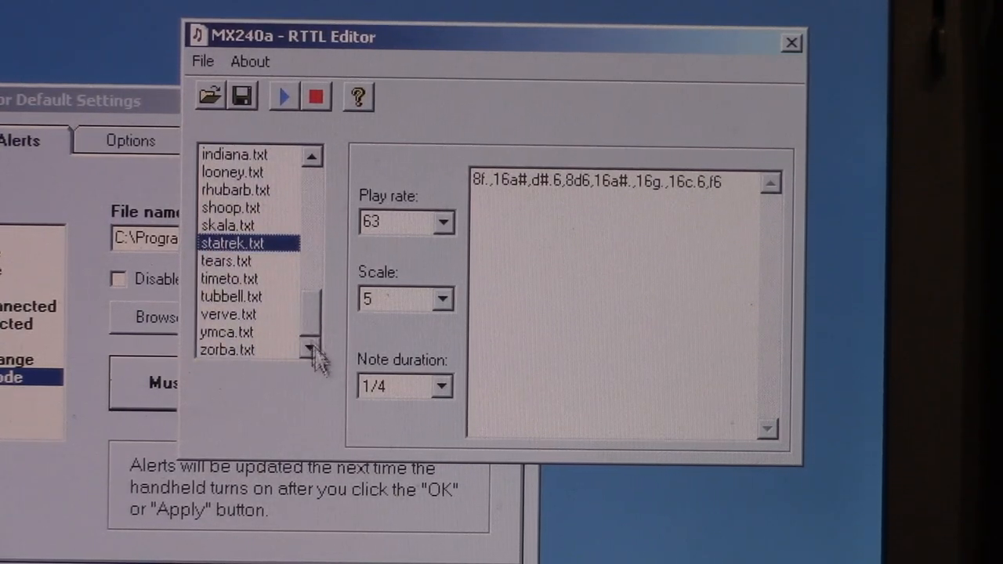
left_click(226, 260)
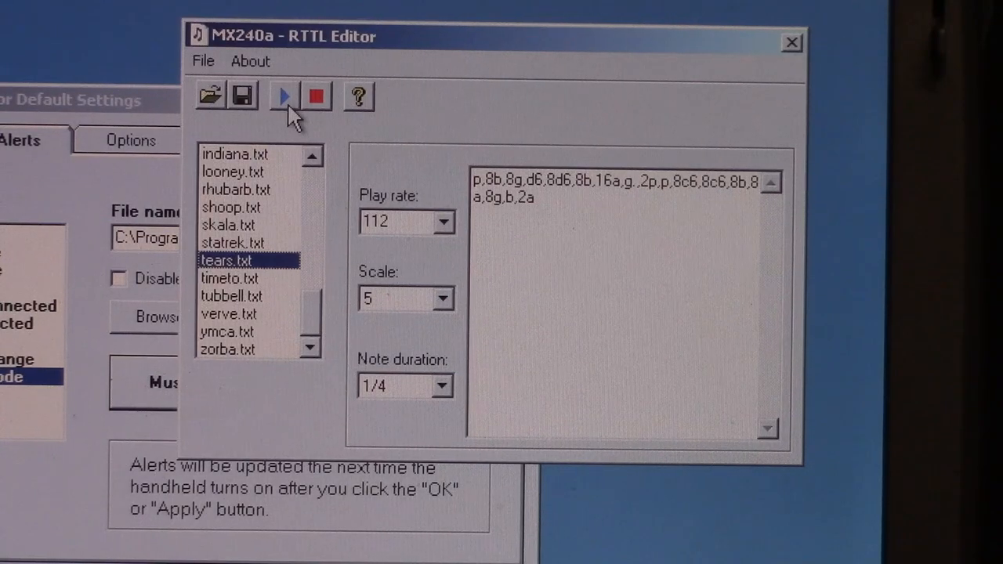
left_click(232, 278)
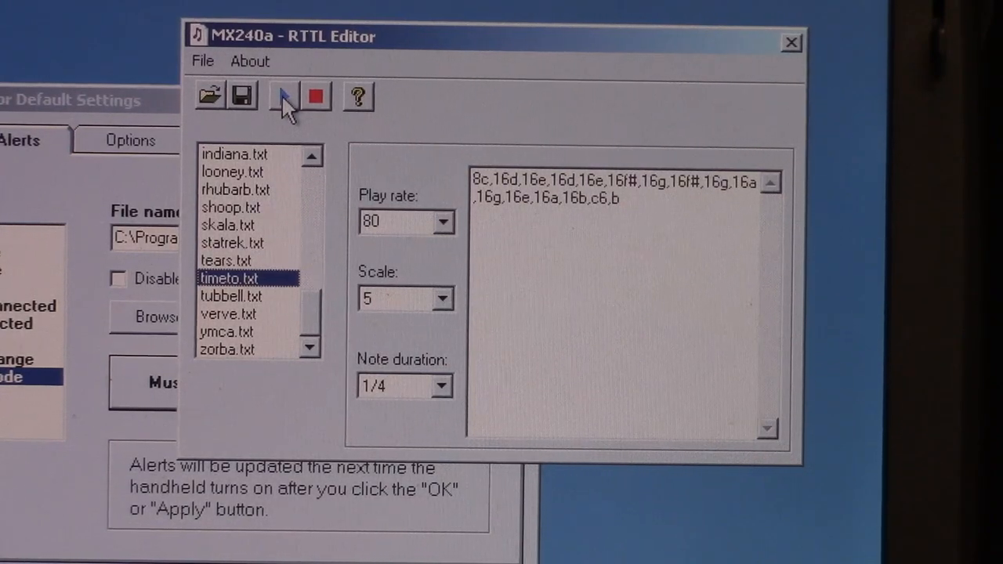
left_click(232, 296)
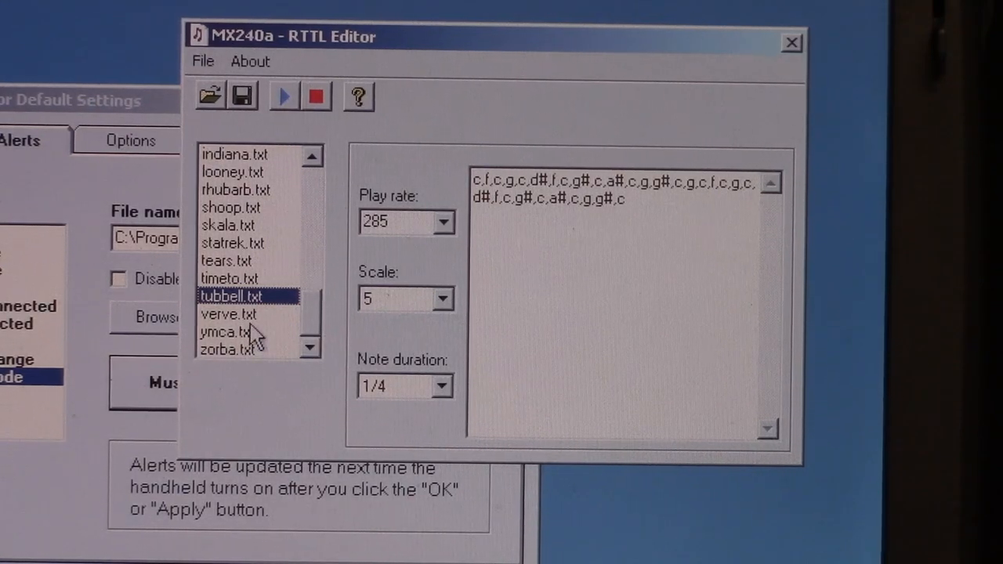
Load and play verve, ymca and zorba, ending on zorba at play rate 125.
left_click(228, 313)
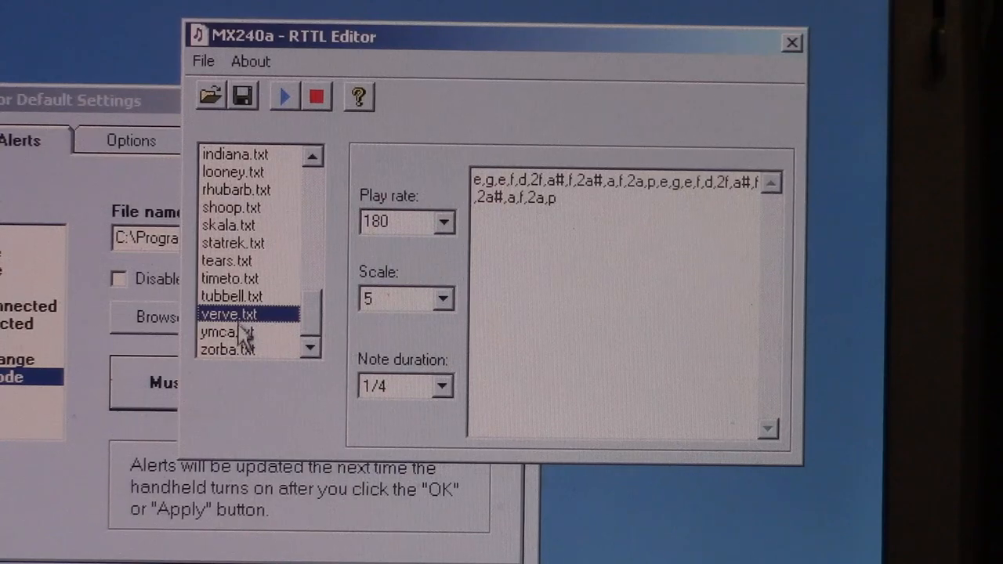
left_click(227, 333)
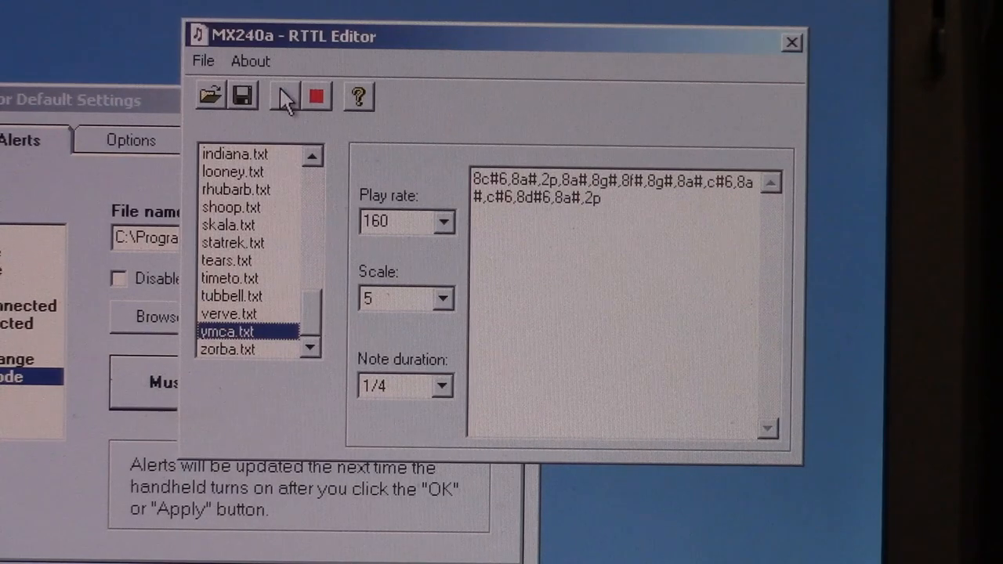
left_click(227, 350)
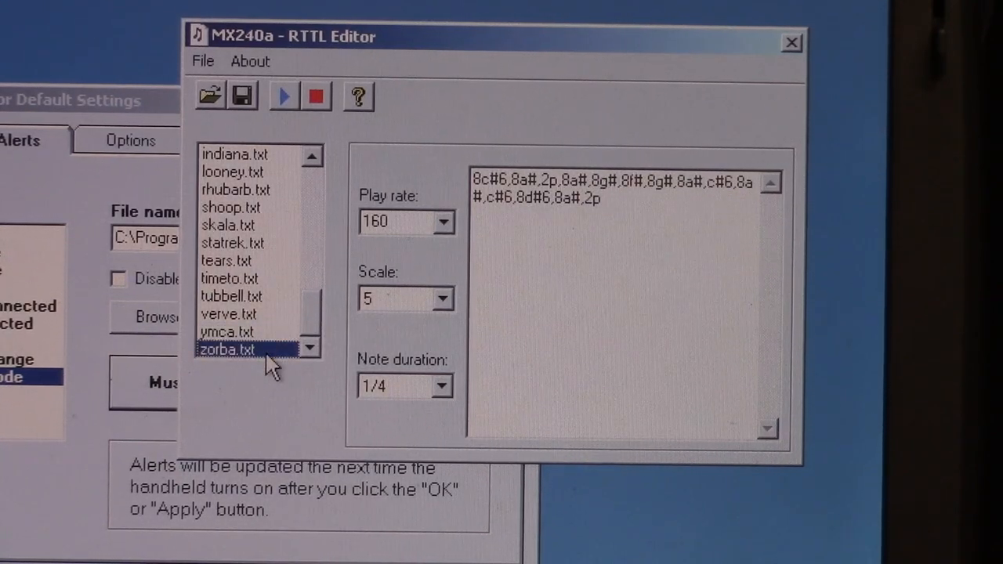
left_click(283, 95)
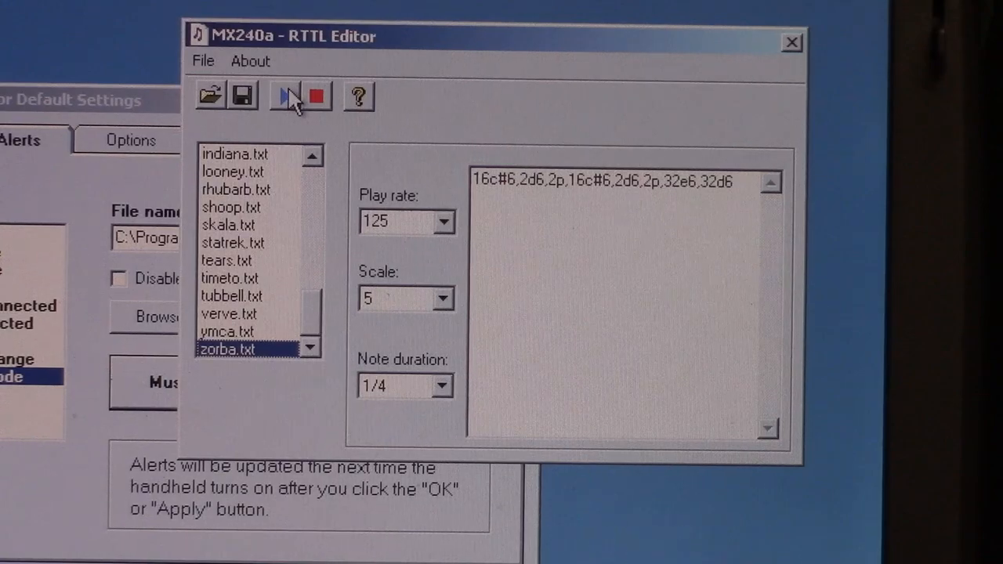